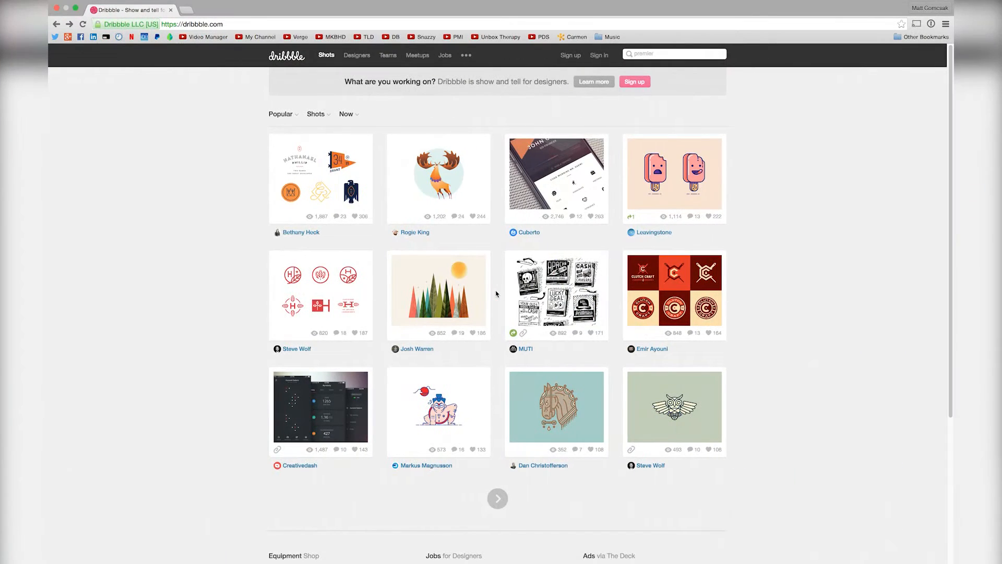
{"action": "mouse_move", "coordinate": [293, 59]}
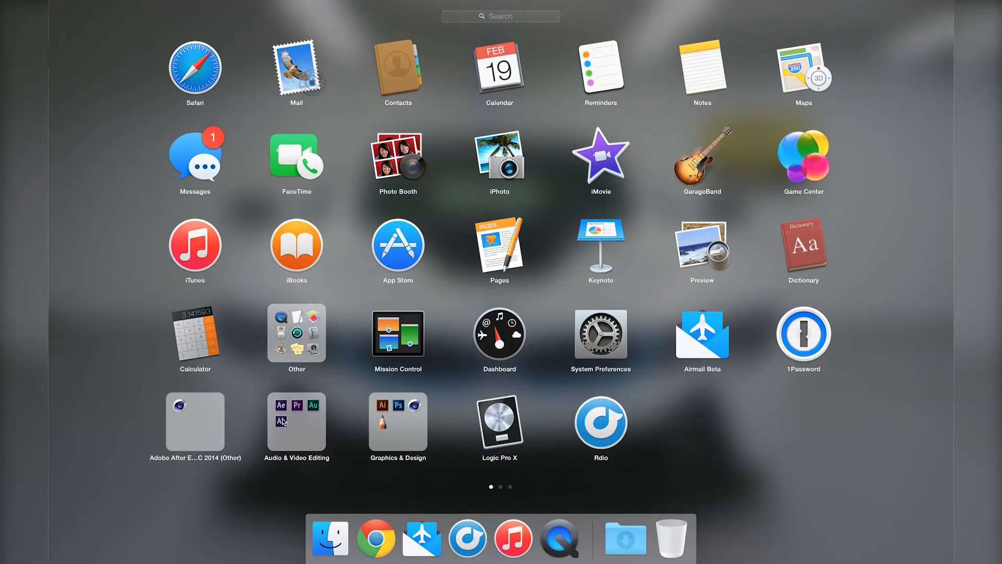
Step: Dismiss Launchpad to return to Dribbble's 'premier' search results in Chrome
{"action": "left_click", "coordinate": [296, 422]}
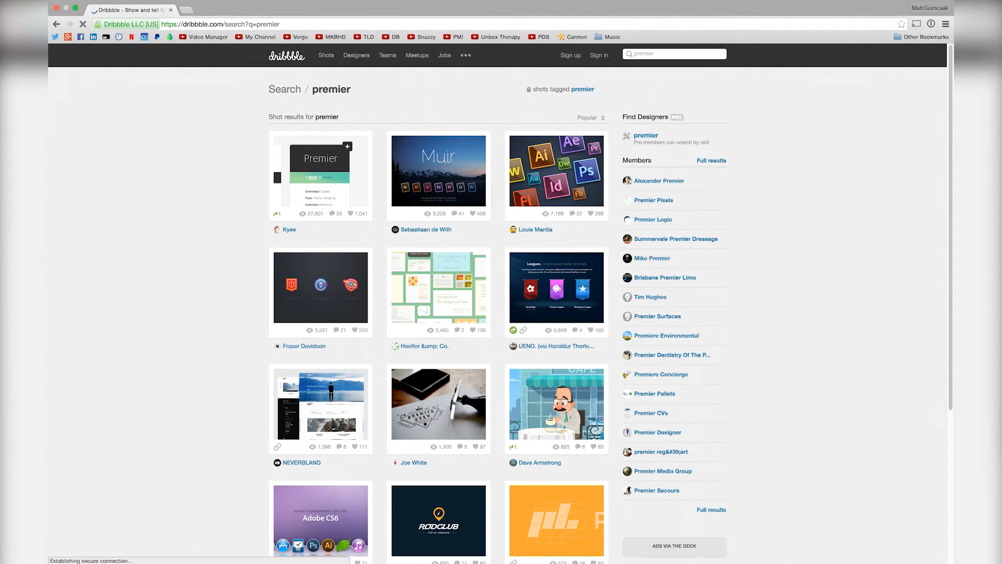
Step: Download the Muir: Creative Cloud icon set and open the Premiere Pro CC 2014 folder
{"action": "left_click", "coordinate": [439, 170]}
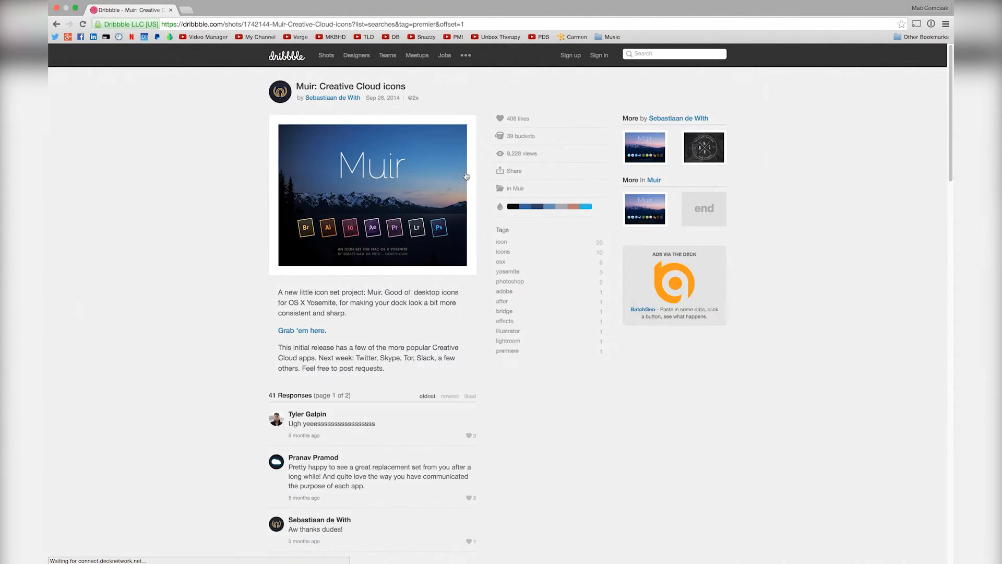
{"action": "left_click", "coordinate": [301, 330]}
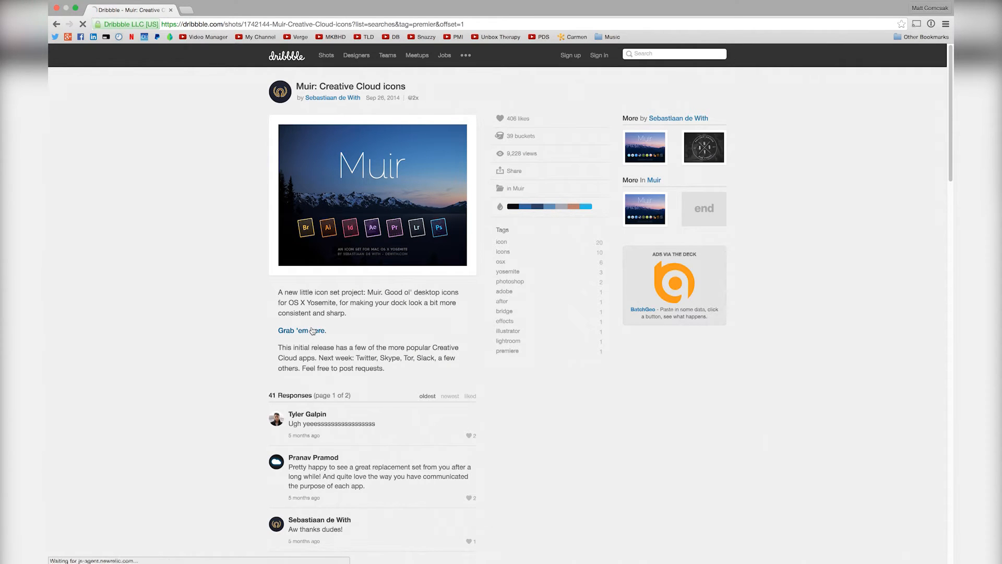
{"action": "left_click", "coordinate": [302, 331]}
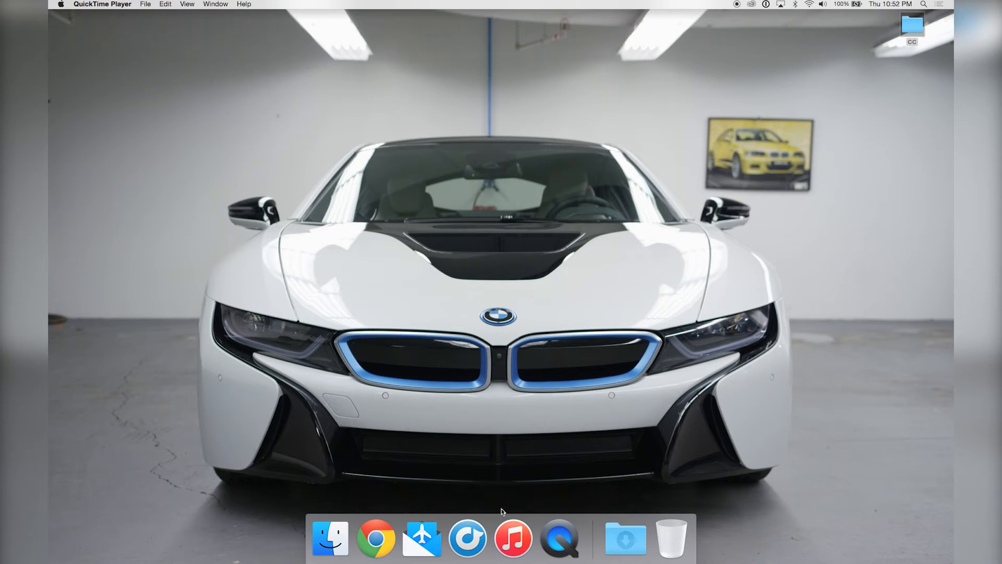
{"action": "left_click", "coordinate": [330, 538]}
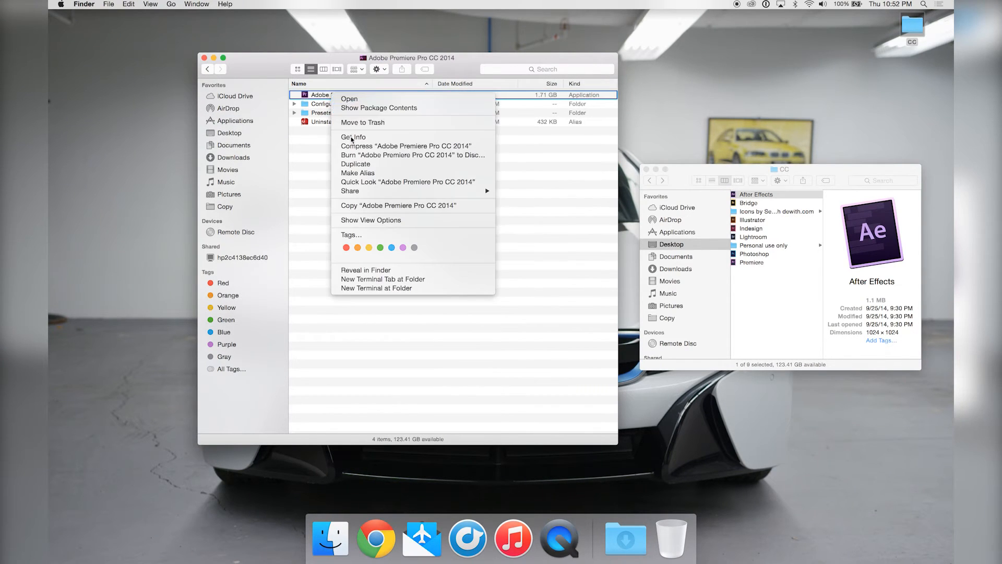
Step: Apply the Muir Premiere icon from the CC folder to Adobe Premiere Pro CC 2014
{"action": "left_click", "coordinate": [353, 137]}
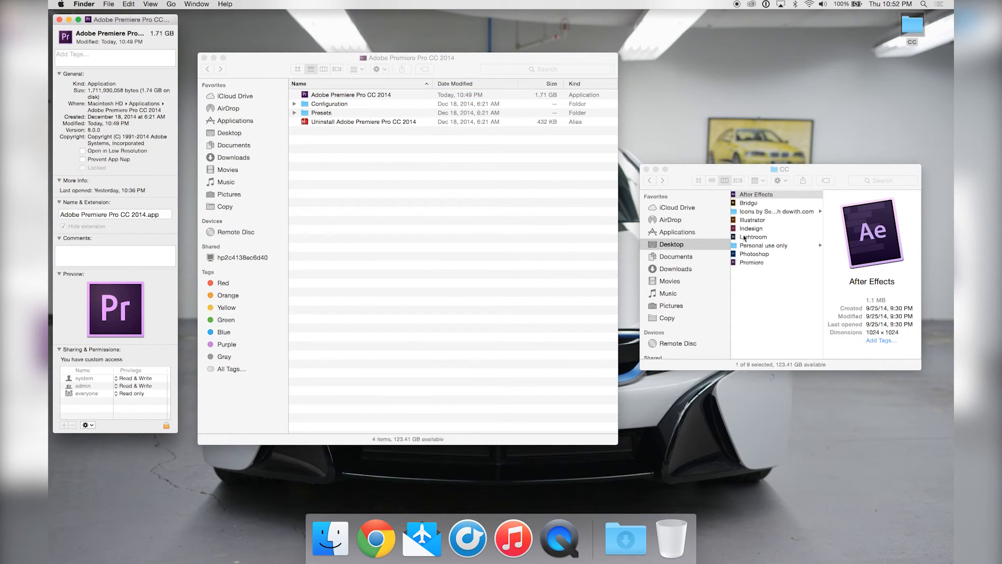
{"action": "left_click", "coordinate": [752, 263]}
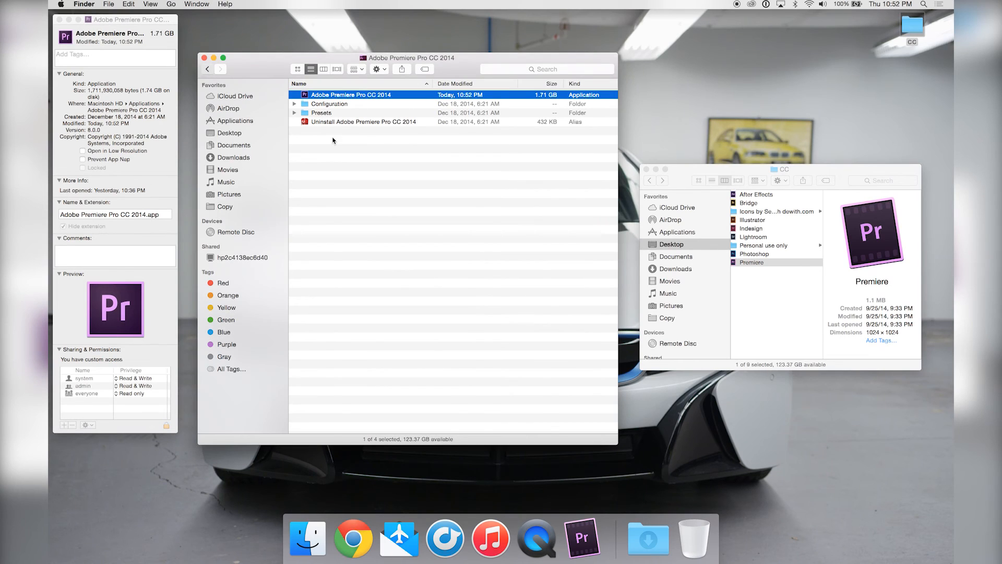
Step: Get Info on After Effects CC 2014 and select the Muir After Effects icon
{"action": "left_click", "coordinate": [234, 120]}
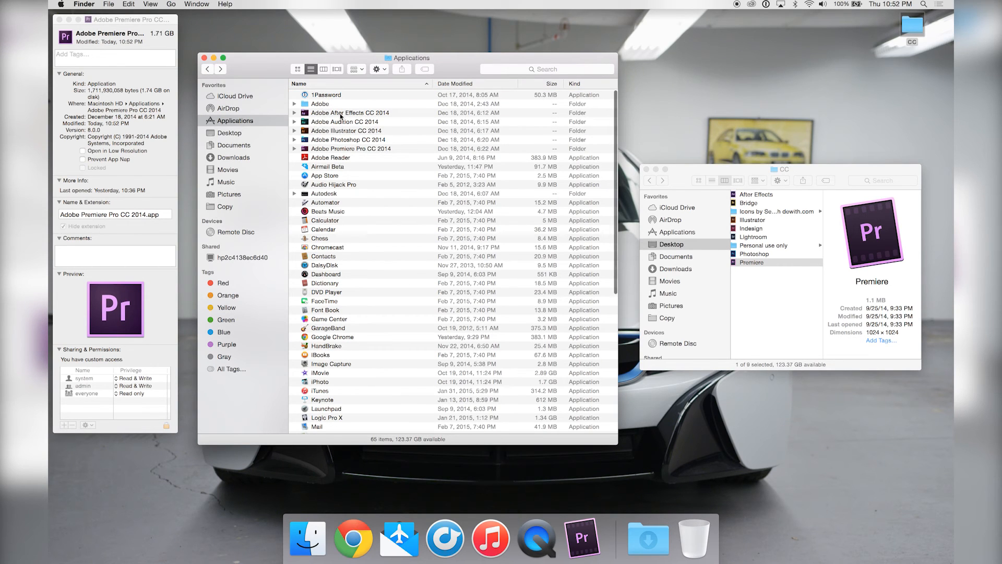
{"action": "double_click", "coordinate": [351, 113]}
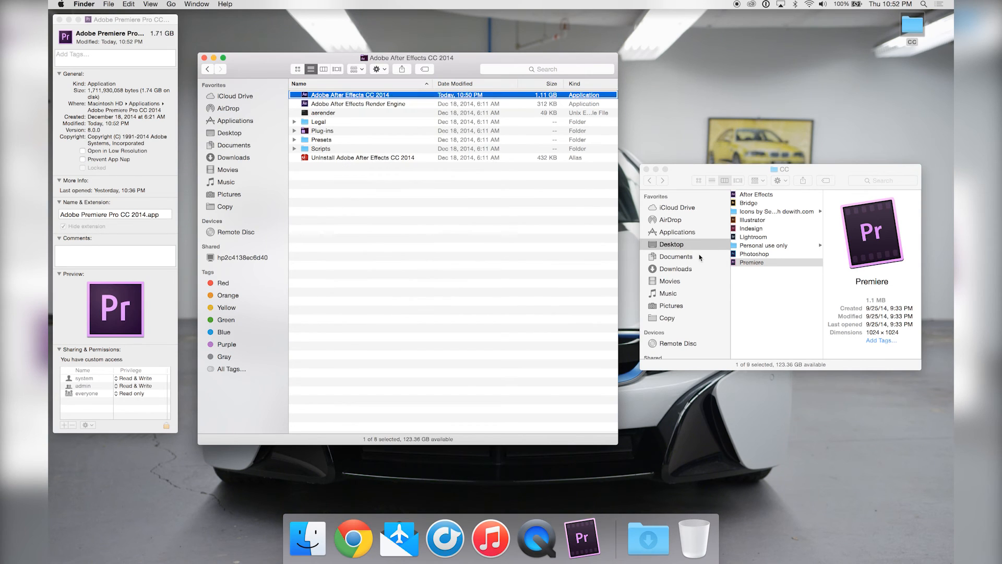
{"action": "left_click", "coordinate": [757, 195]}
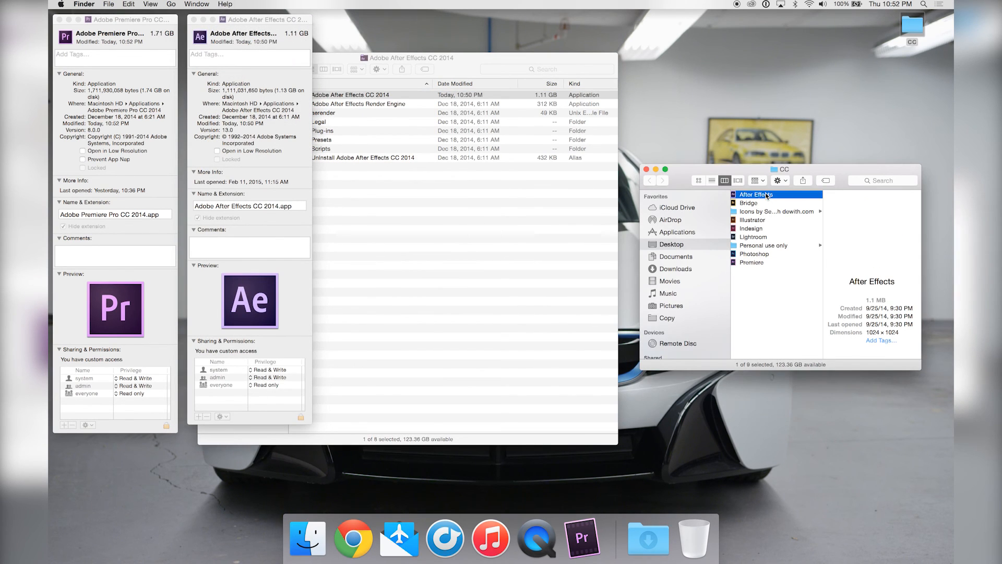
{"action": "left_click", "coordinate": [756, 194]}
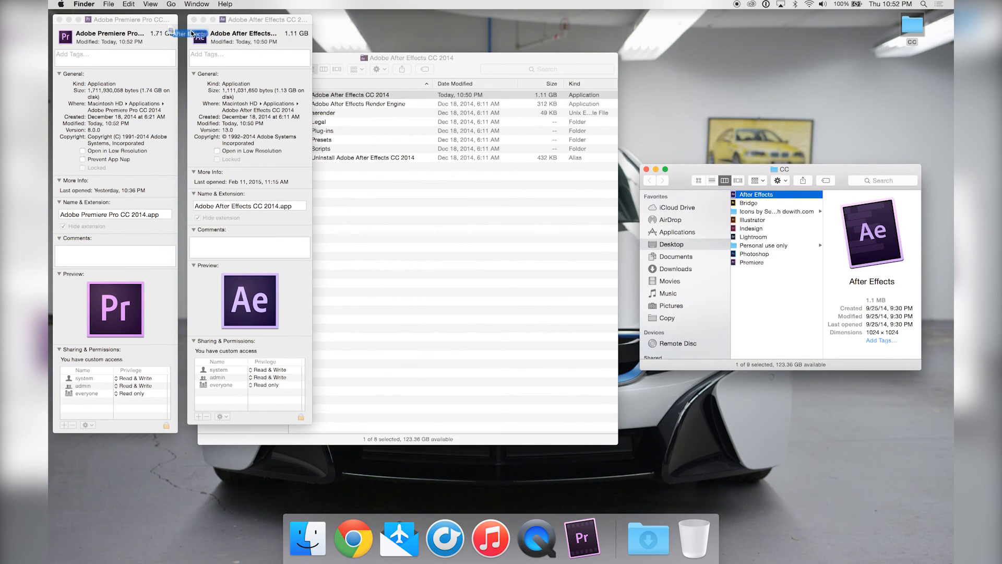